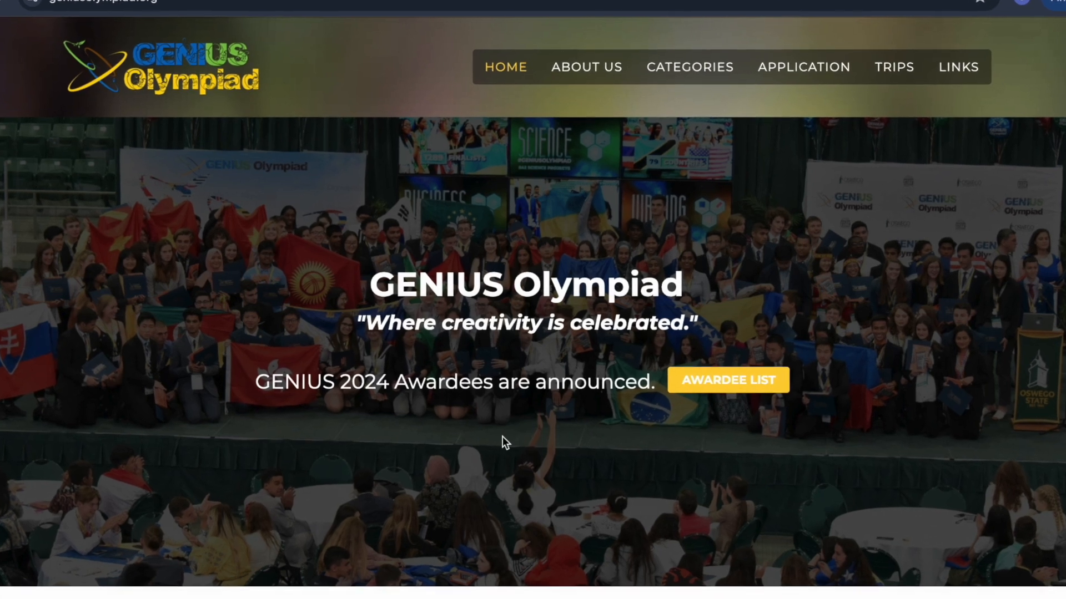
Scroll to Apply Now and log in with the saved credentials to see the Projects dashboard
scroll("down", 3)
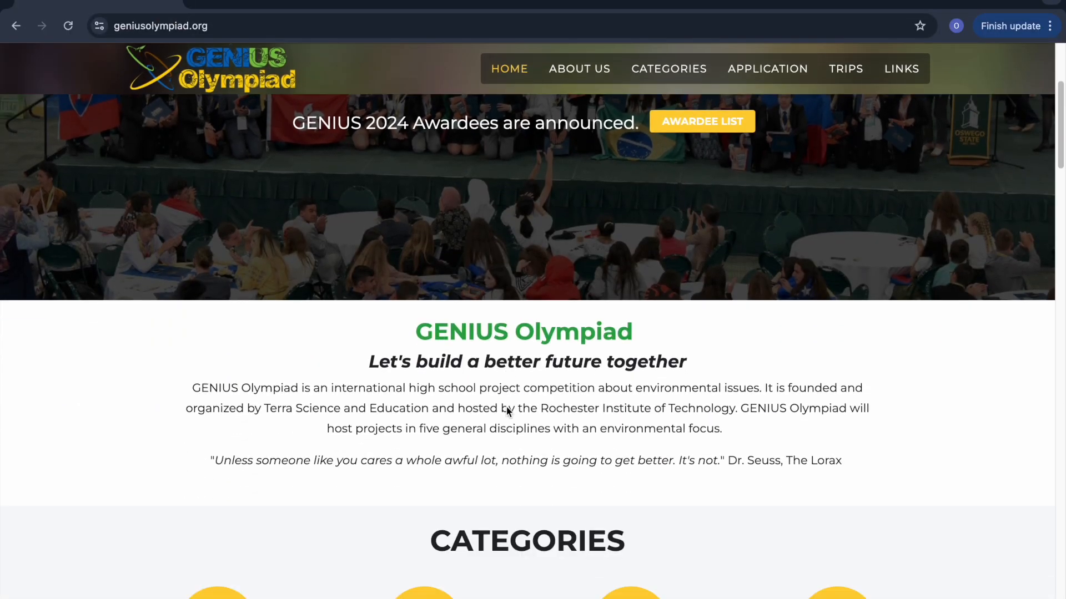
scroll("down", 3)
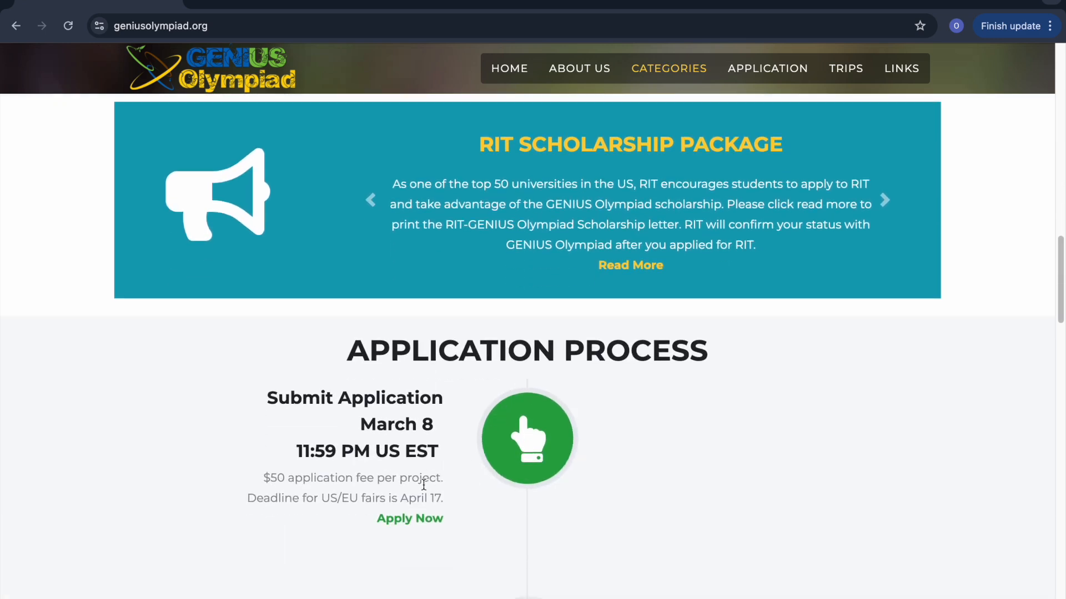
left_click(410, 518)
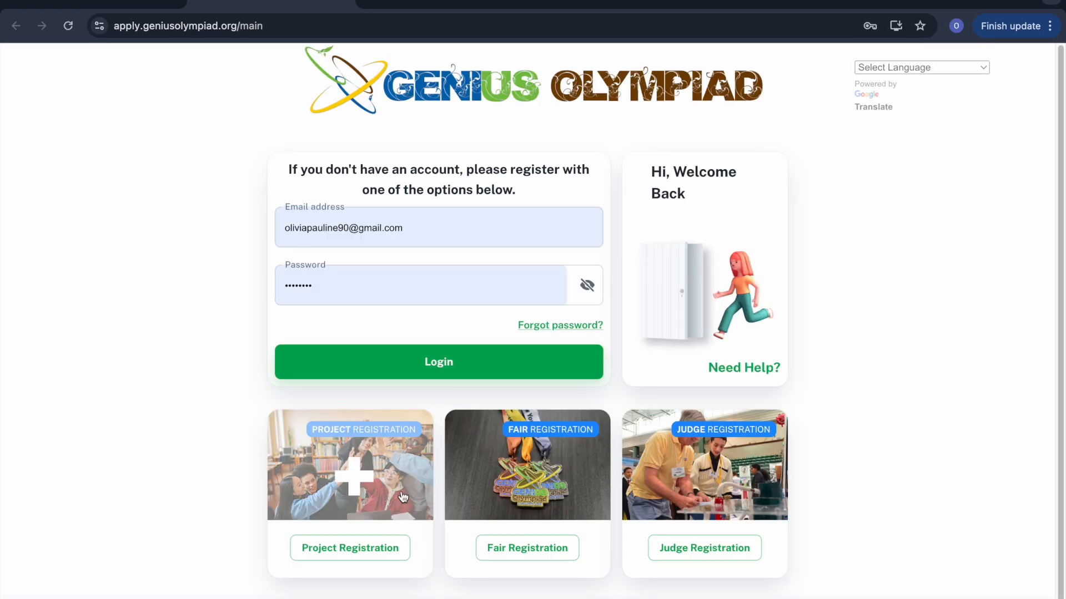
left_click(439, 362)
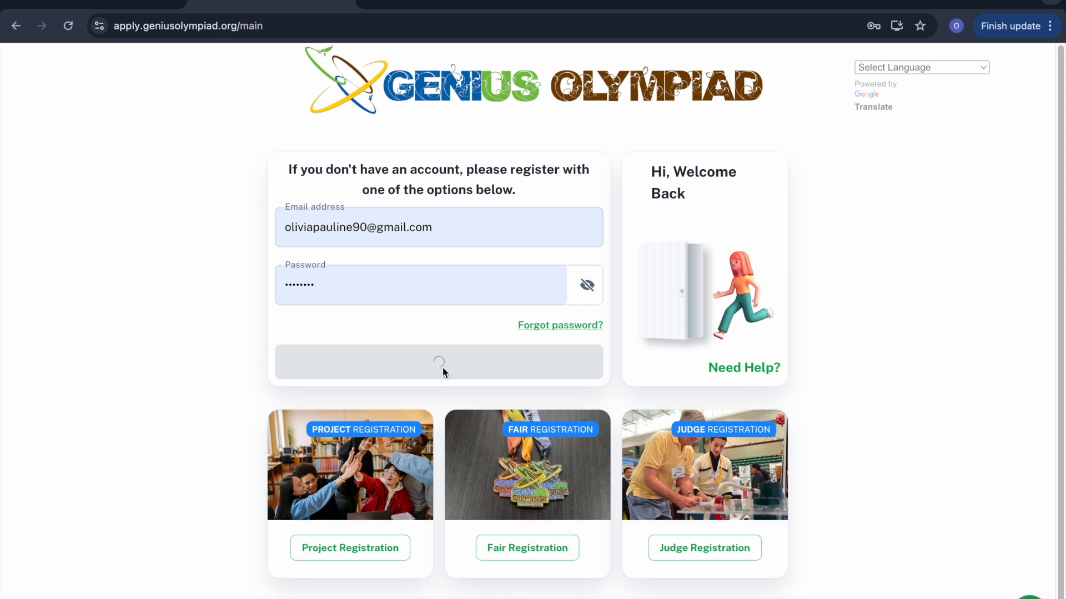
left_click(438, 362)
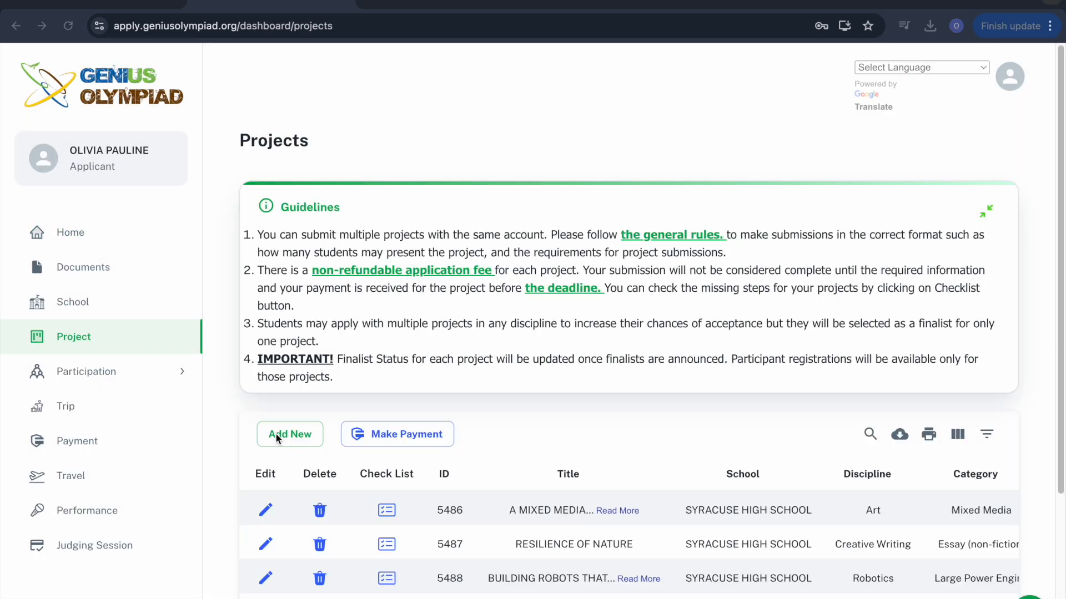
left_click(289, 434)
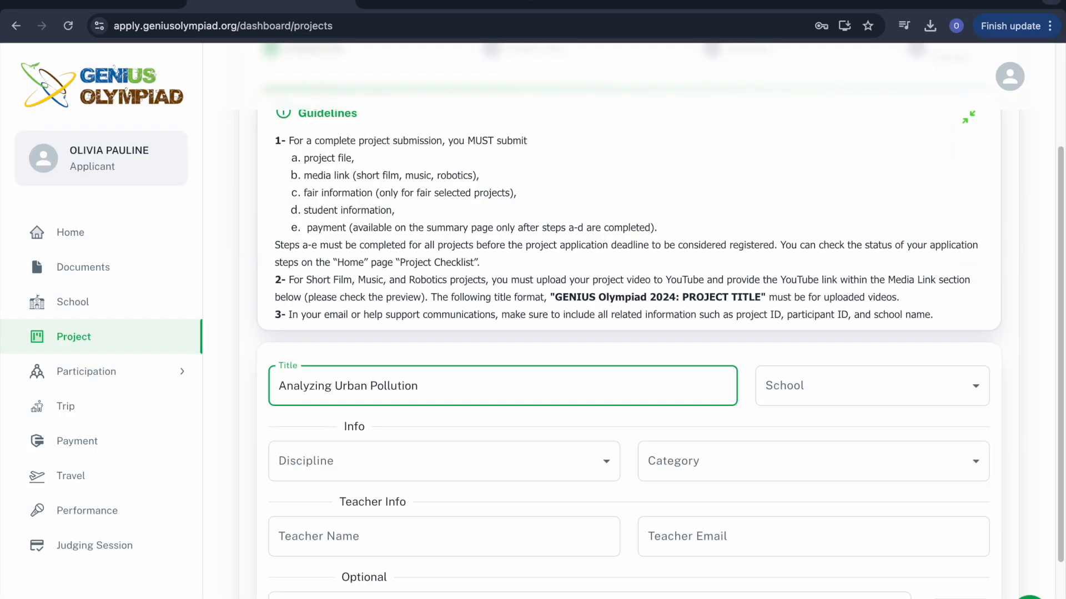
left_click(812, 461)
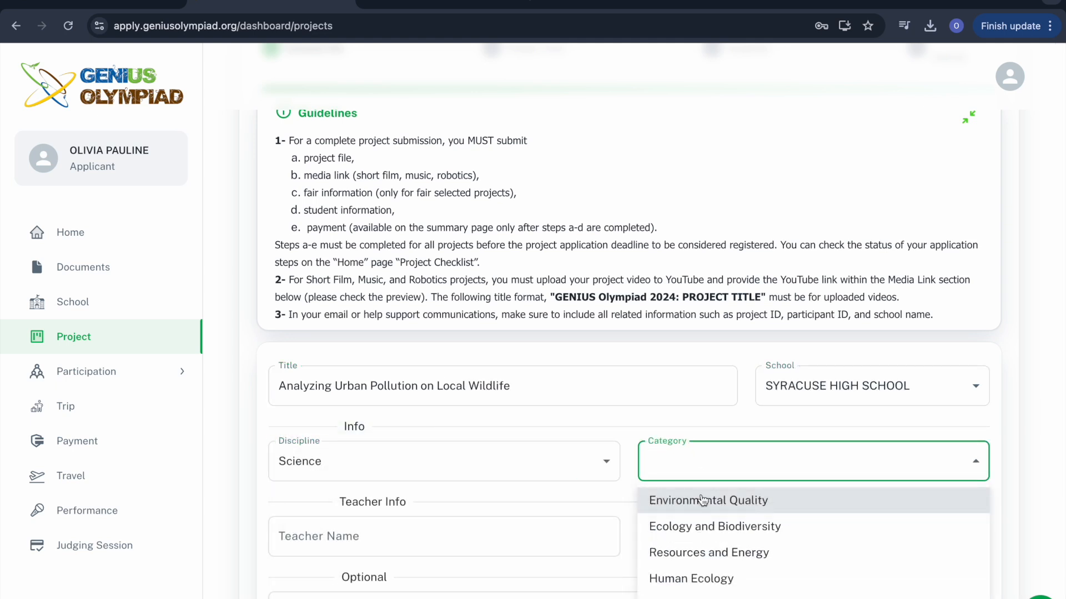
left_click(708, 500)
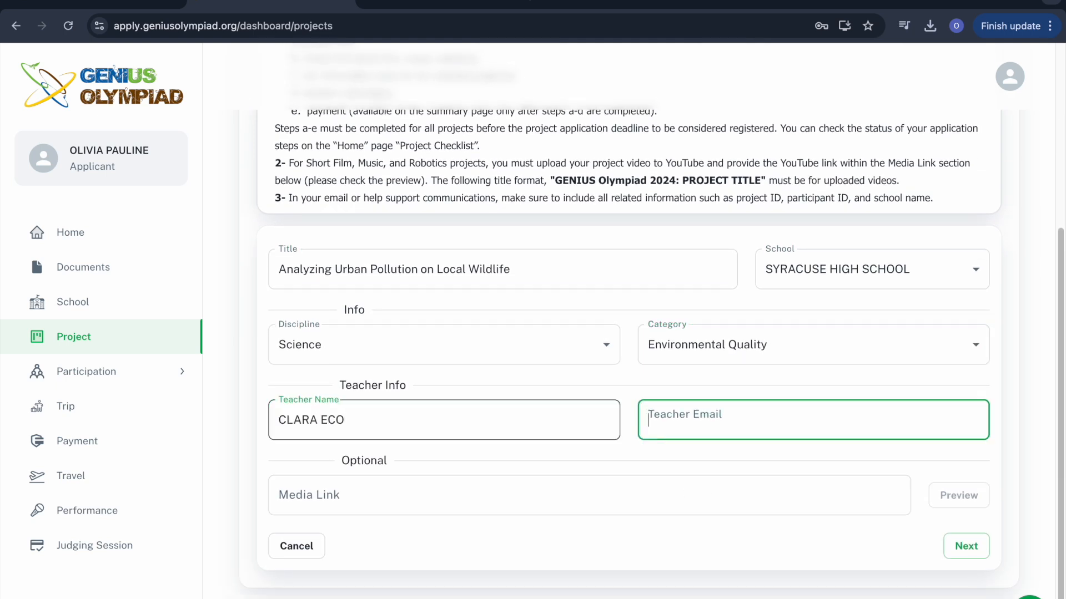
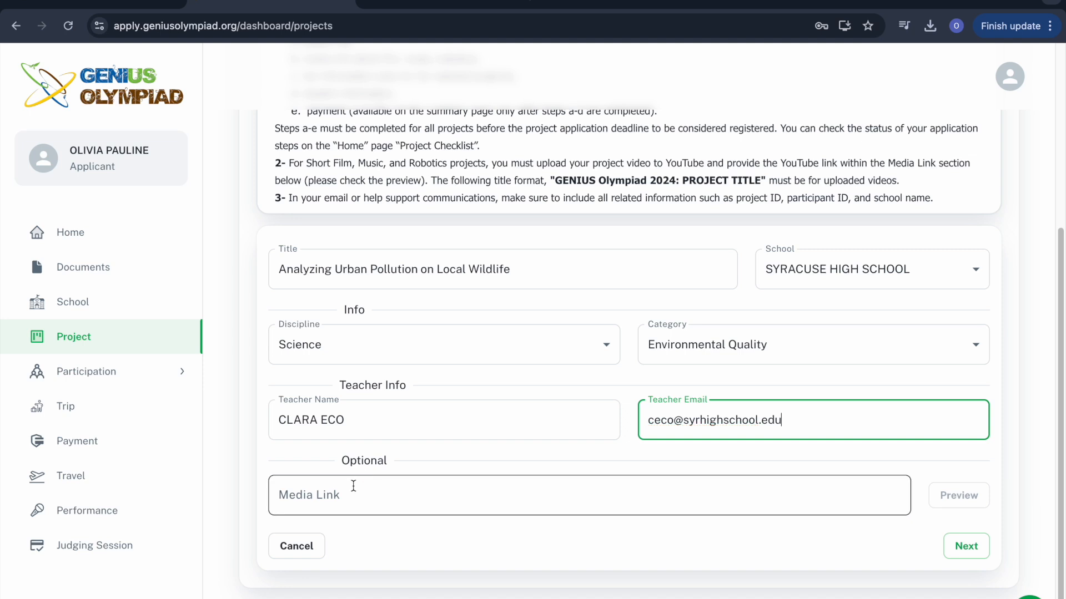
left_click(965, 546)
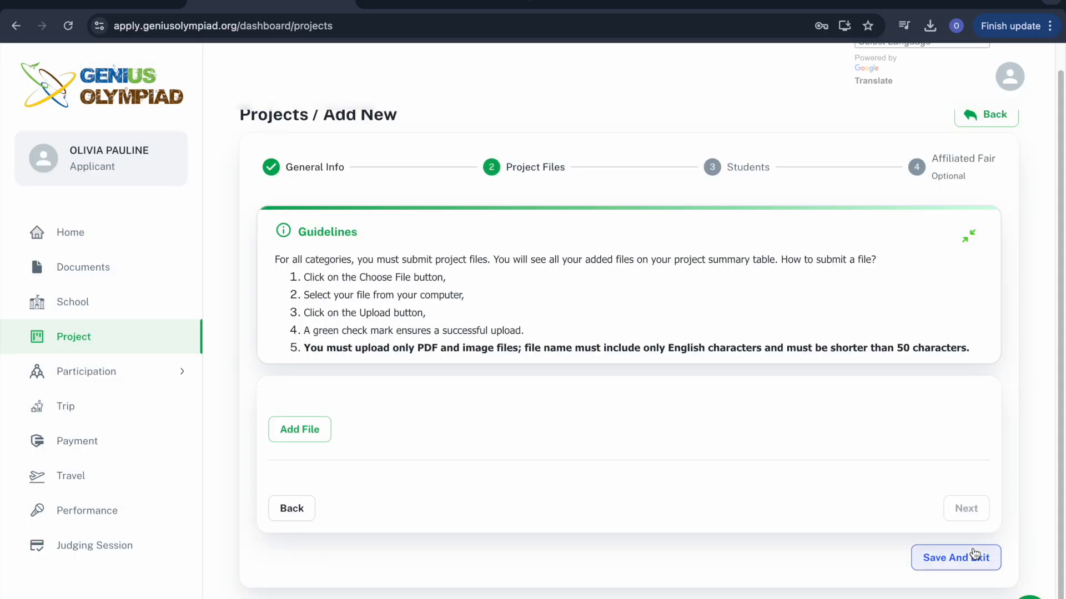
left_click(956, 557)
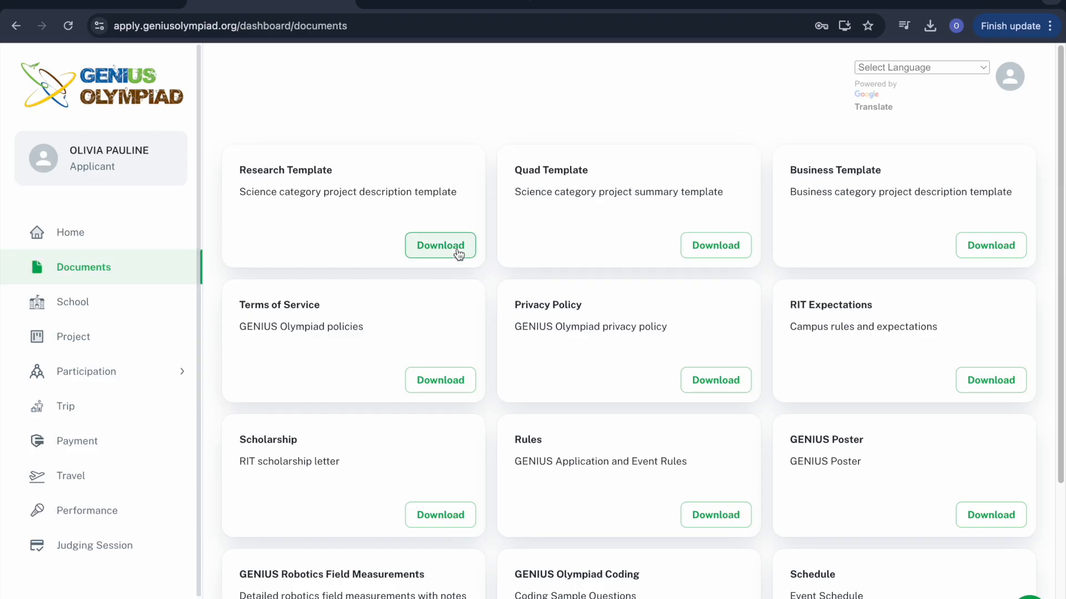
Download the Research Paper and Quad Chart template PDFs and view them
left_click(439, 245)
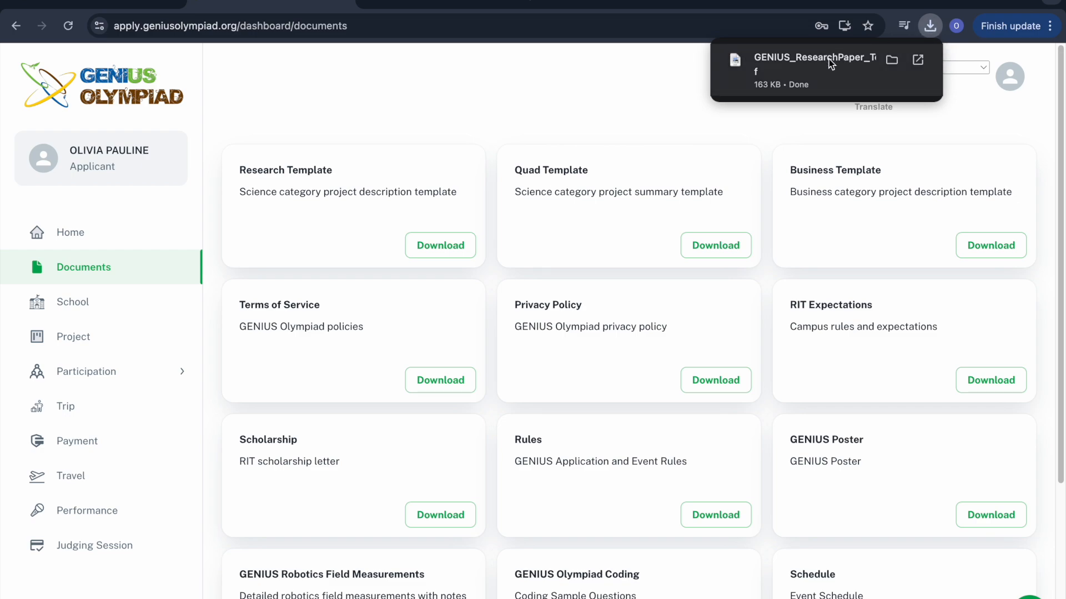
left_click(814, 61)
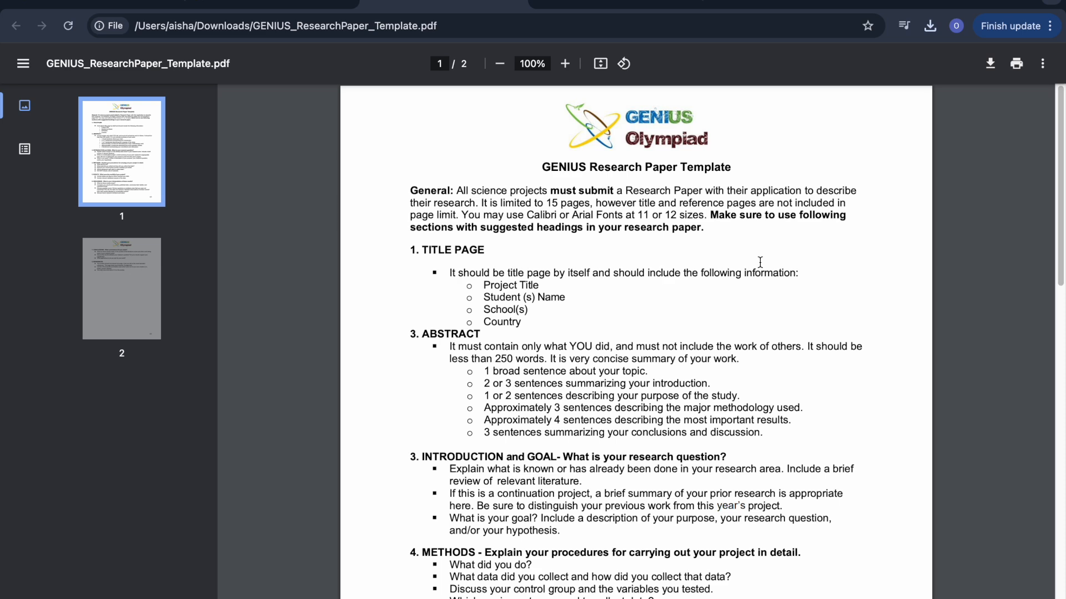
scroll("down", 3)
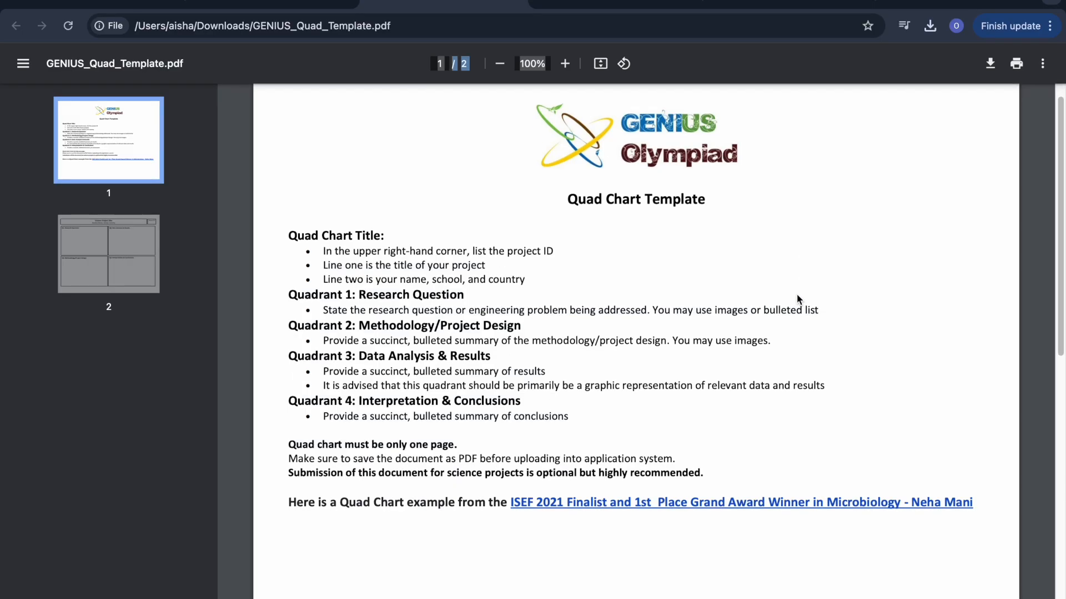
scroll("down", 3)
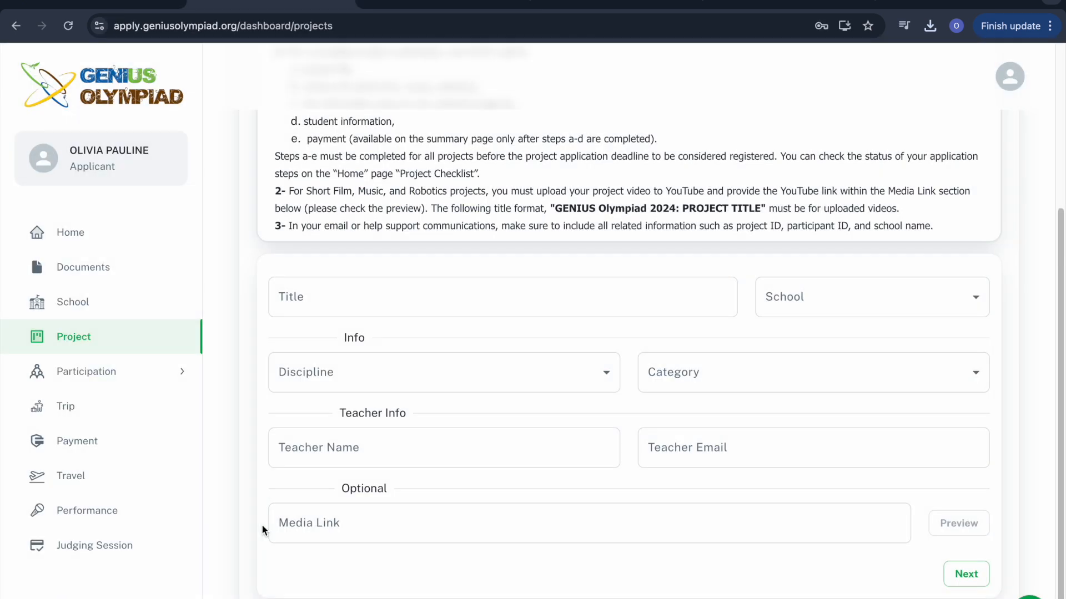
Upload the PDF as the Research Paper, then choose a file for Quad Paper
left_click(966, 573)
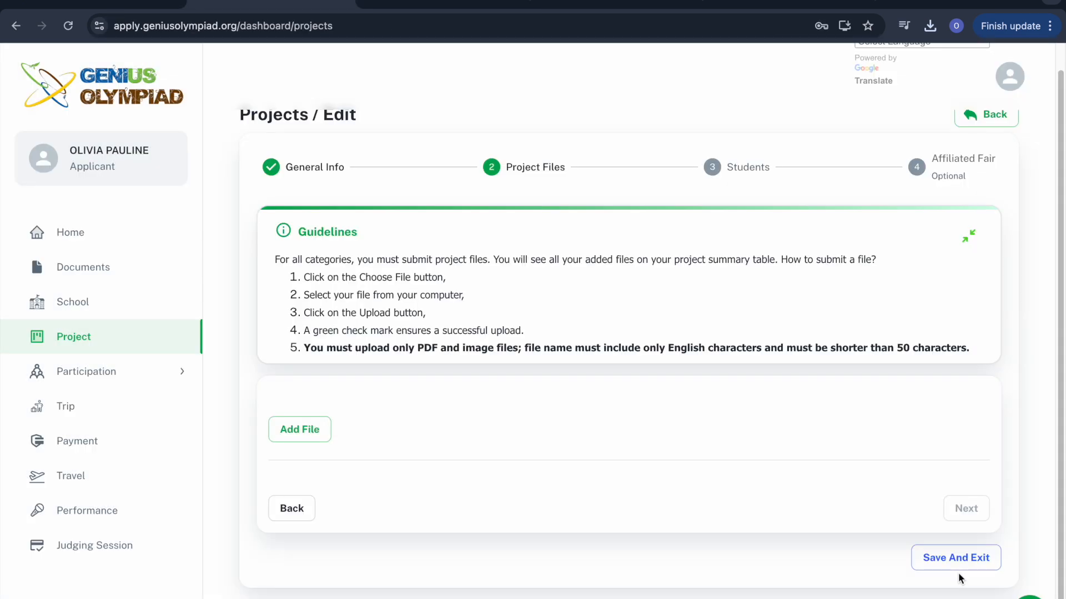
left_click(299, 429)
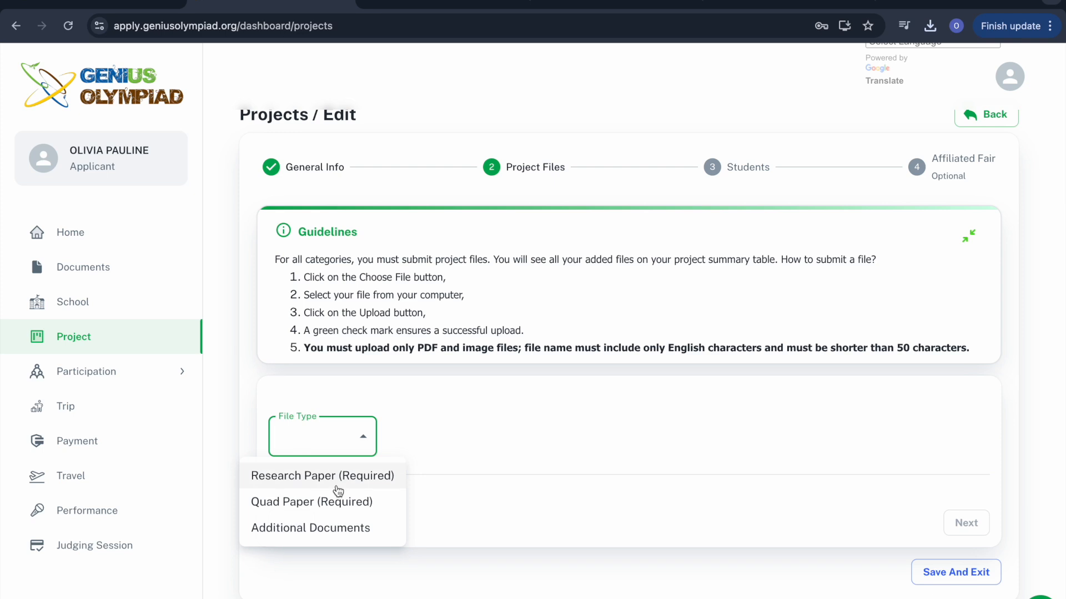
left_click(323, 476)
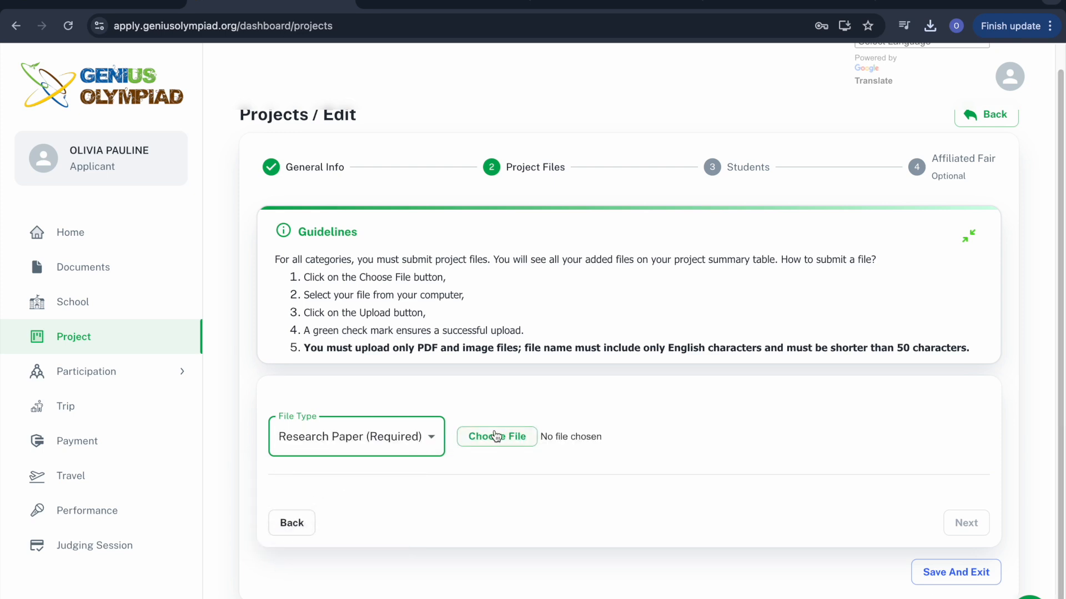
left_click(497, 437)
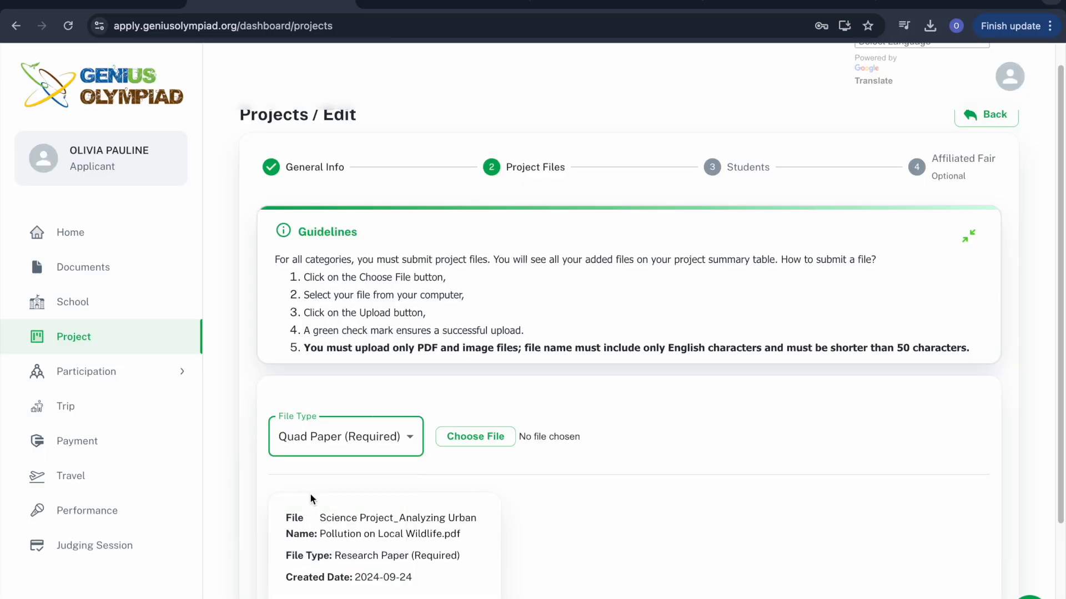
left_click(475, 437)
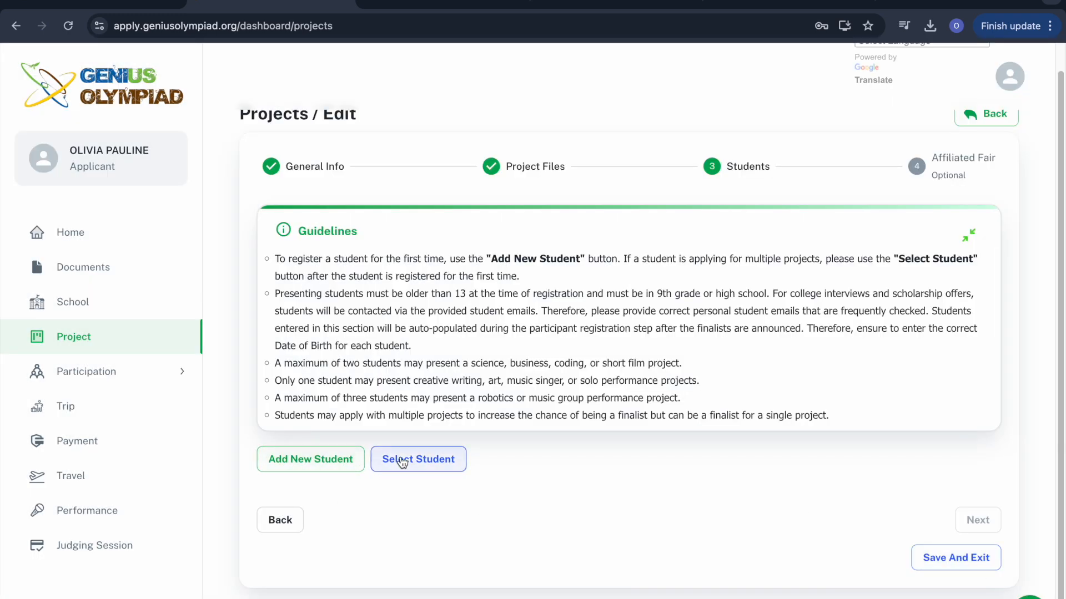
left_click(418, 459)
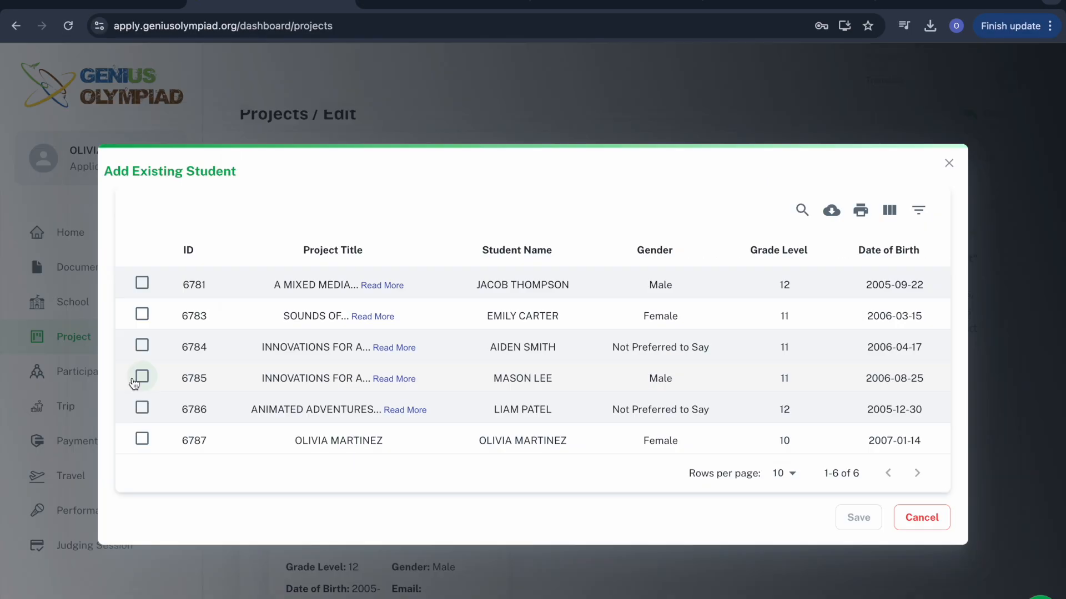
left_click(858, 517)
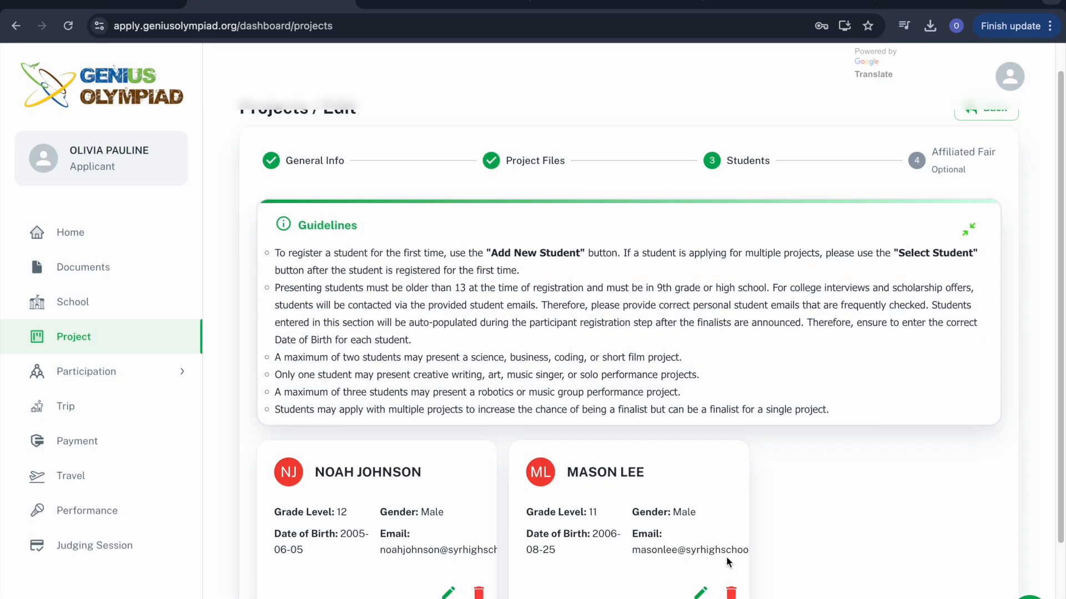
scroll("down", 3)
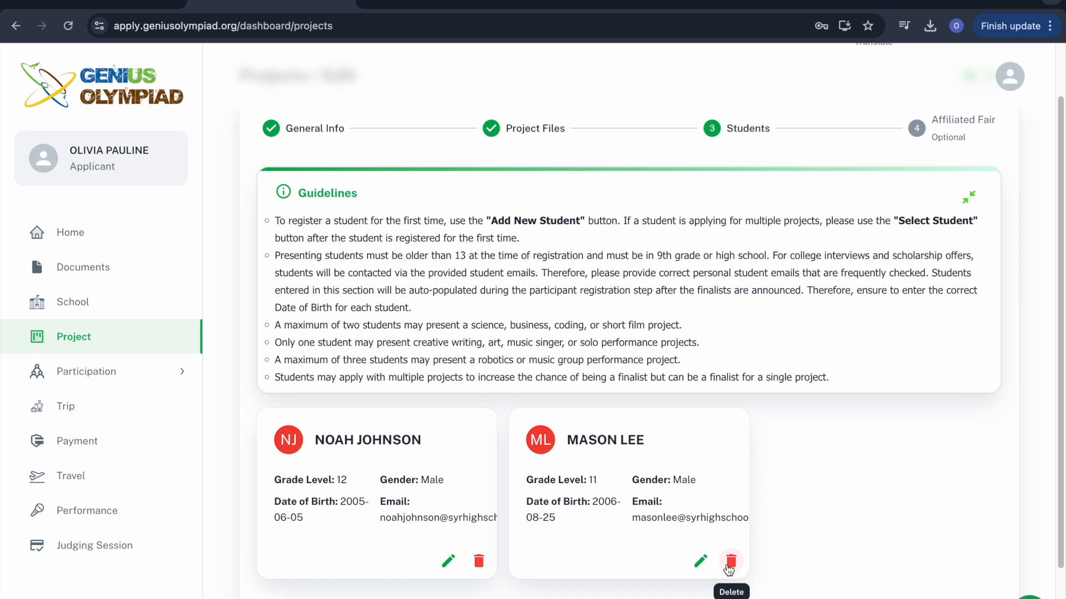
left_click(729, 561)
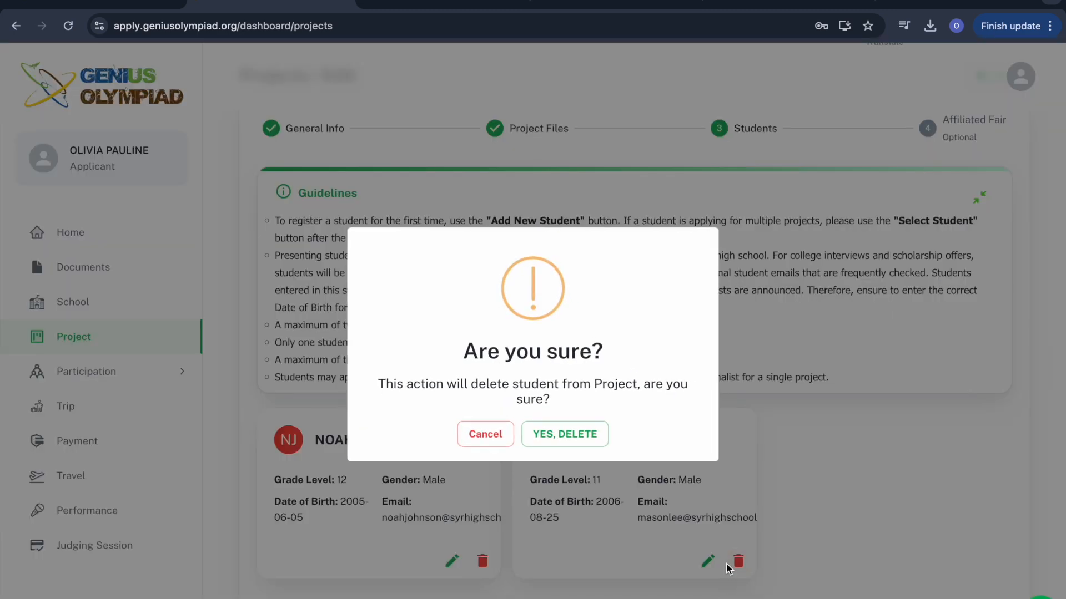
left_click(564, 433)
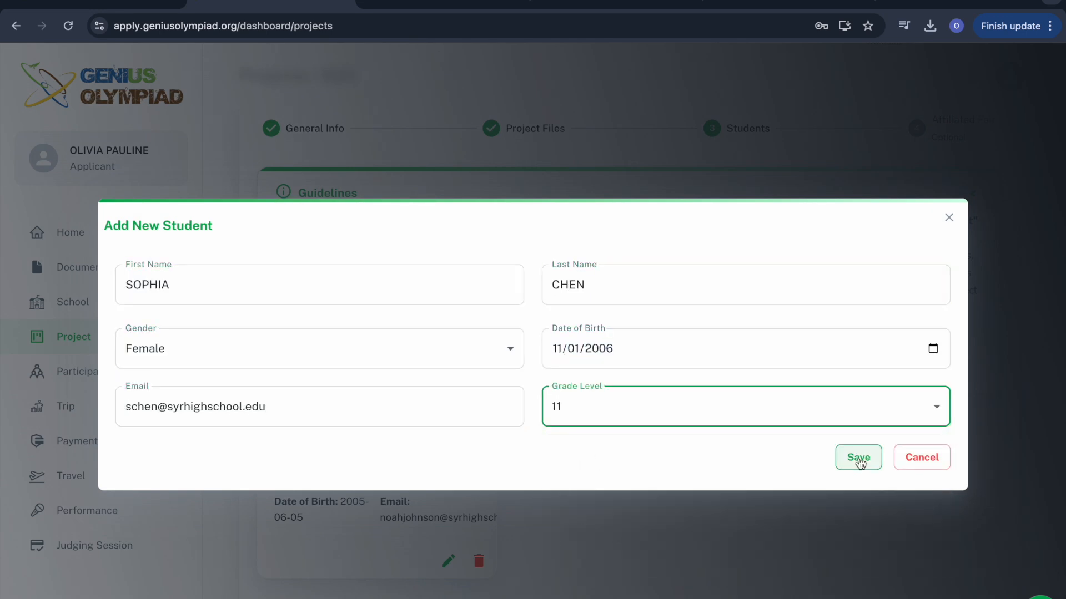
left_click(857, 457)
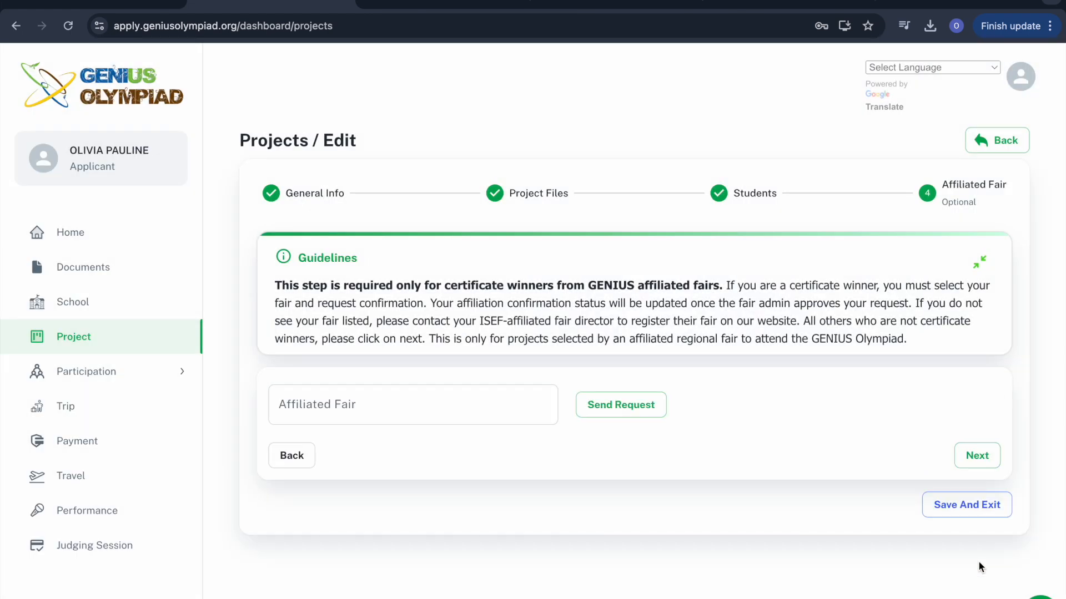
Leave Affiliated Fair unselected and complete the application, which appears as project ID 5493
left_click(412, 405)
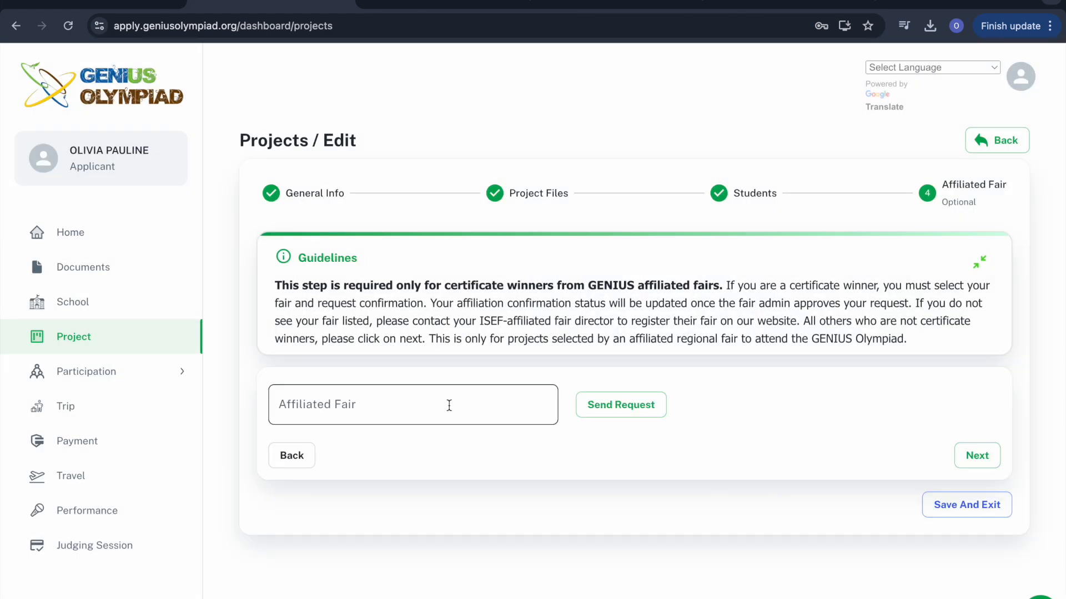
left_click(412, 404)
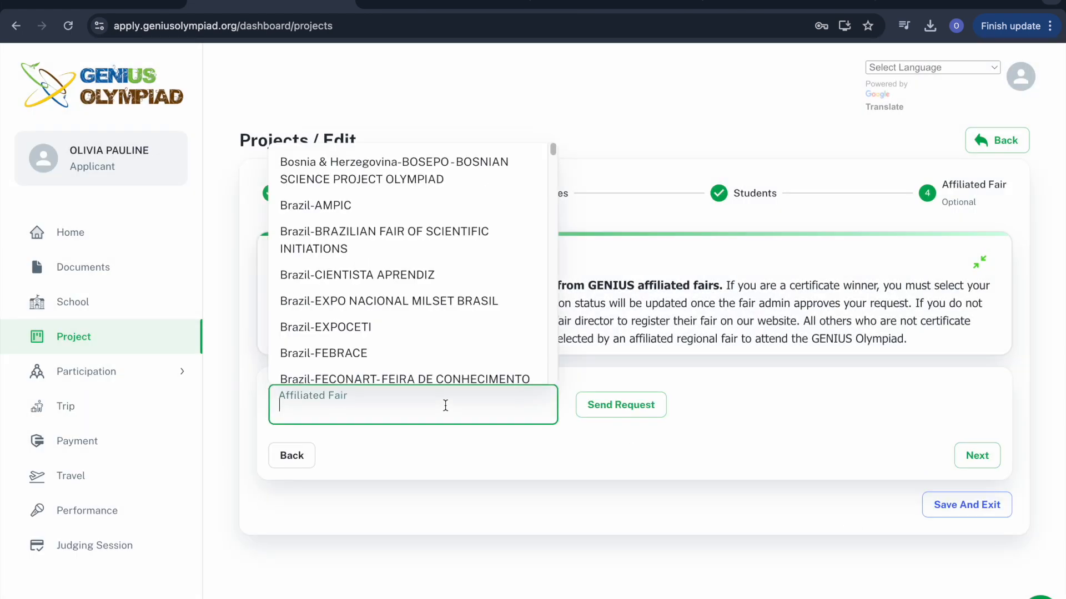
scroll("down", 3)
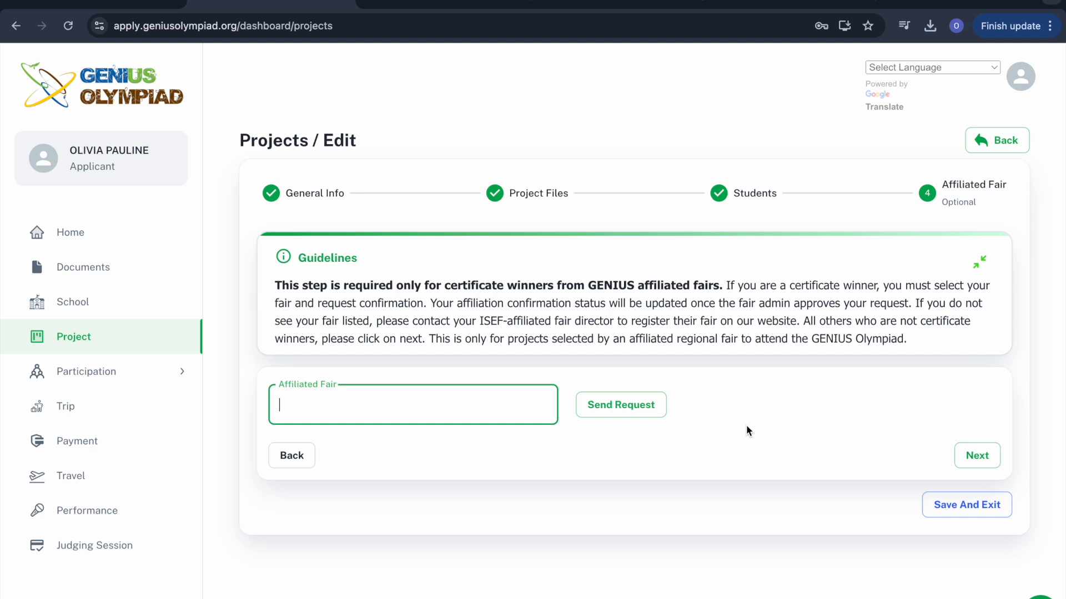
left_click(976, 455)
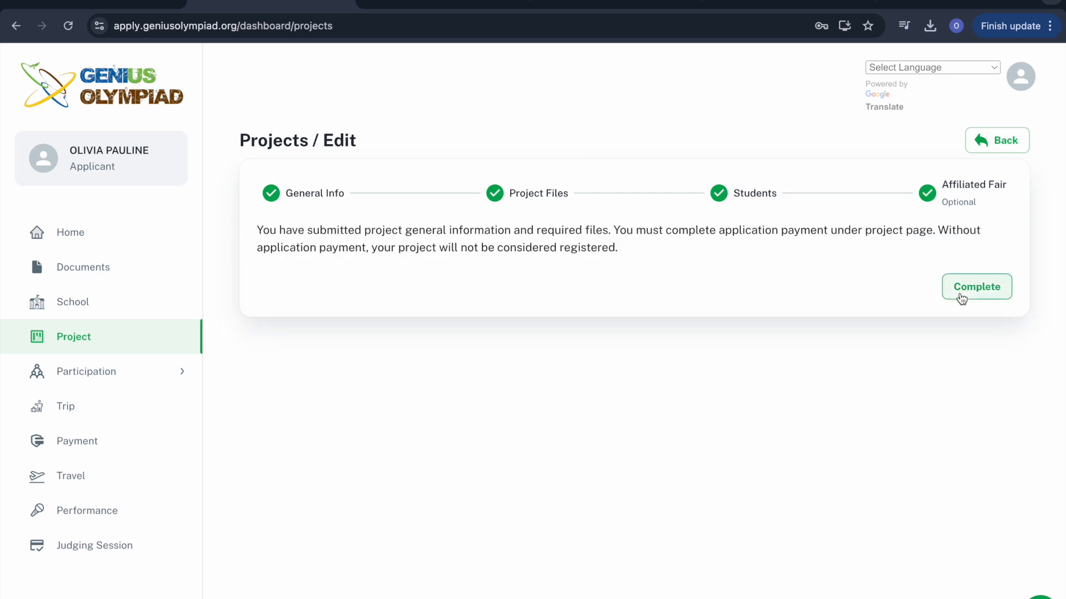
left_click(976, 287)
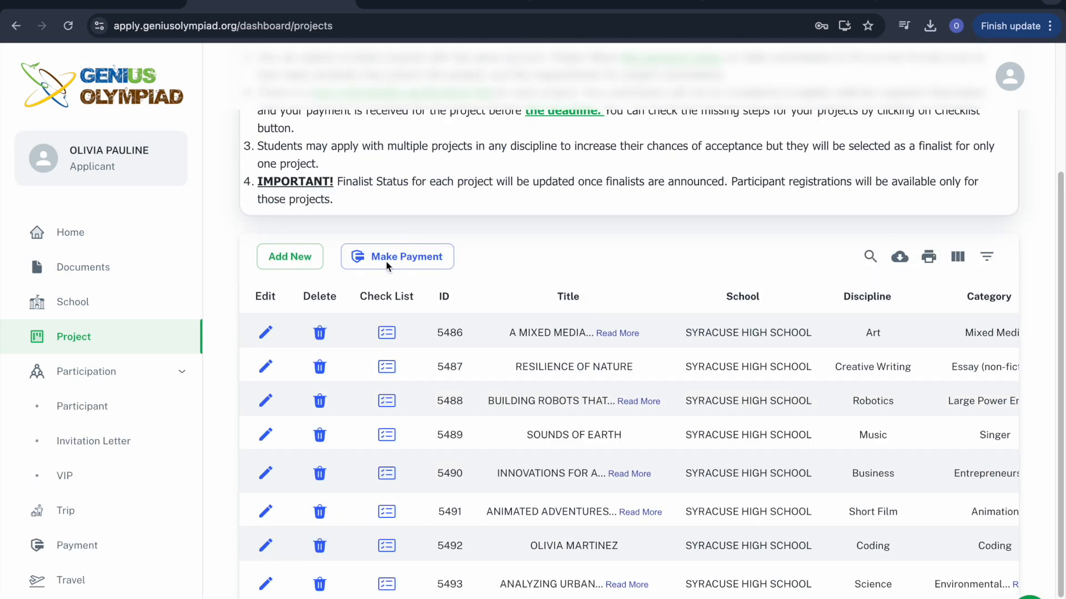
Select all eight projects, check out $400.00, reach the card form, then return Home
left_click(397, 257)
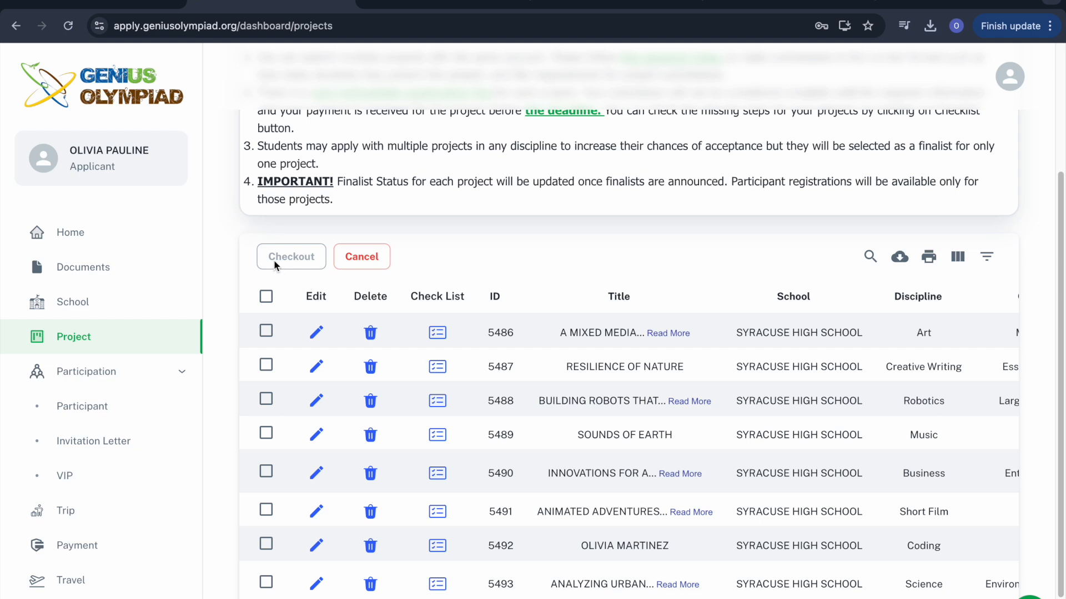
left_click(266, 297)
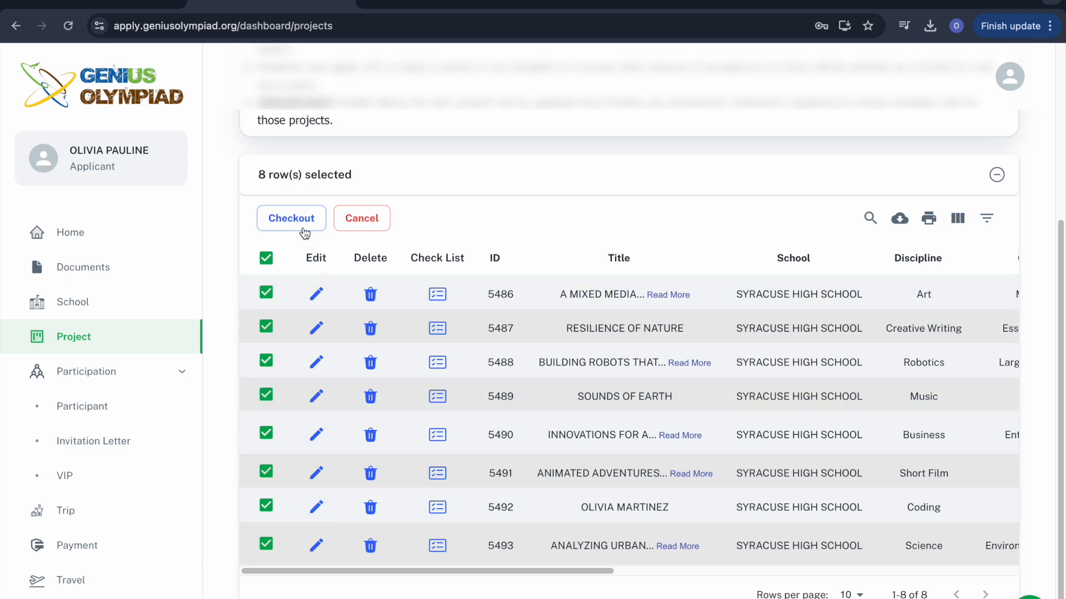
left_click(291, 218)
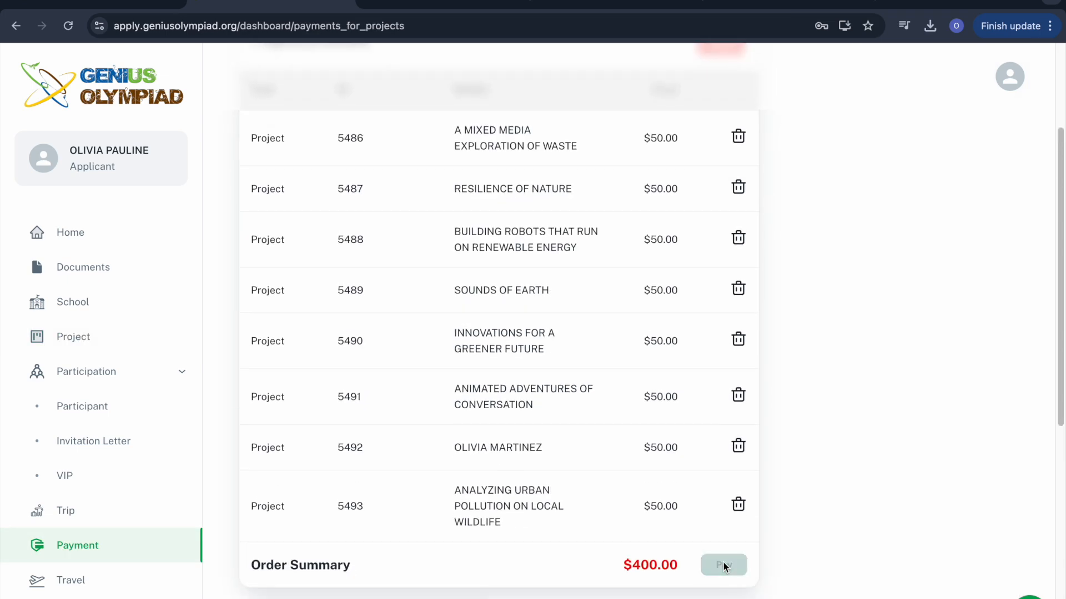
left_click(723, 565)
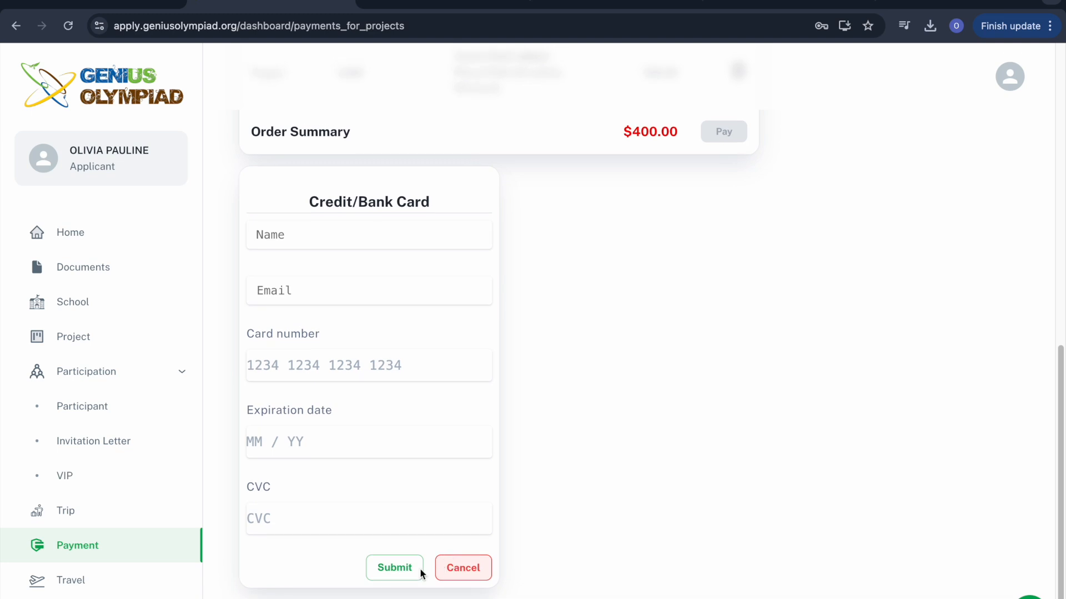
left_click(462, 567)
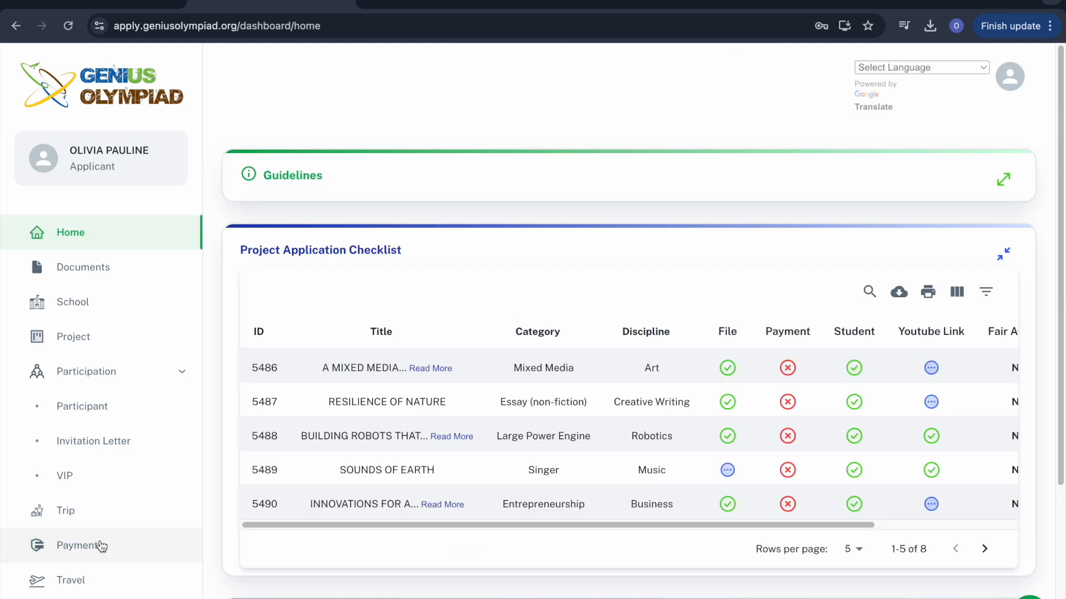
Reopen the $400.00 card payment from the Payment page and submit it empty
left_click(81, 545)
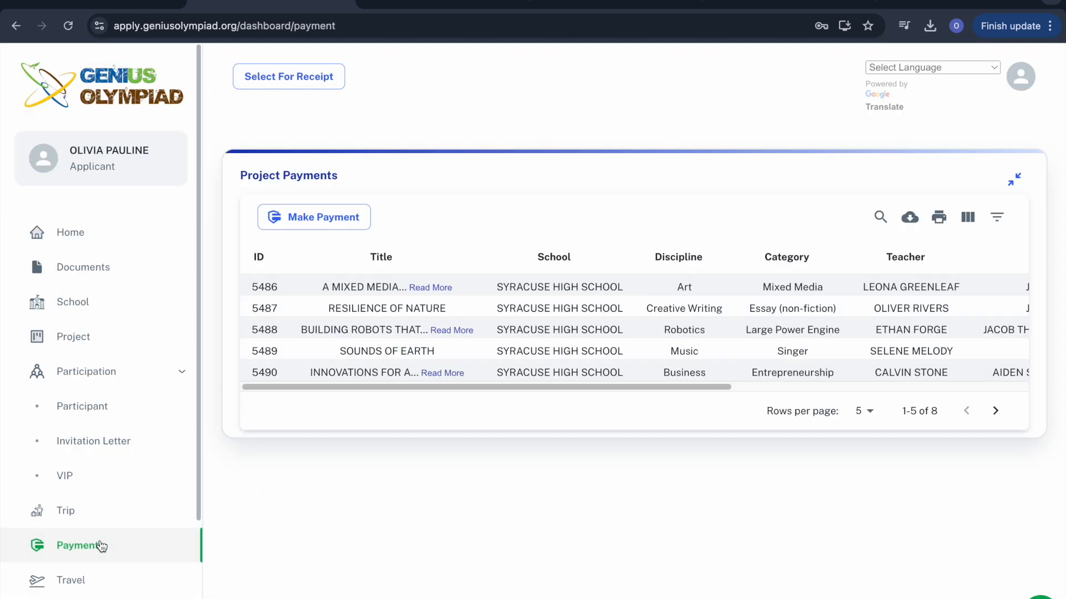
left_click(313, 217)
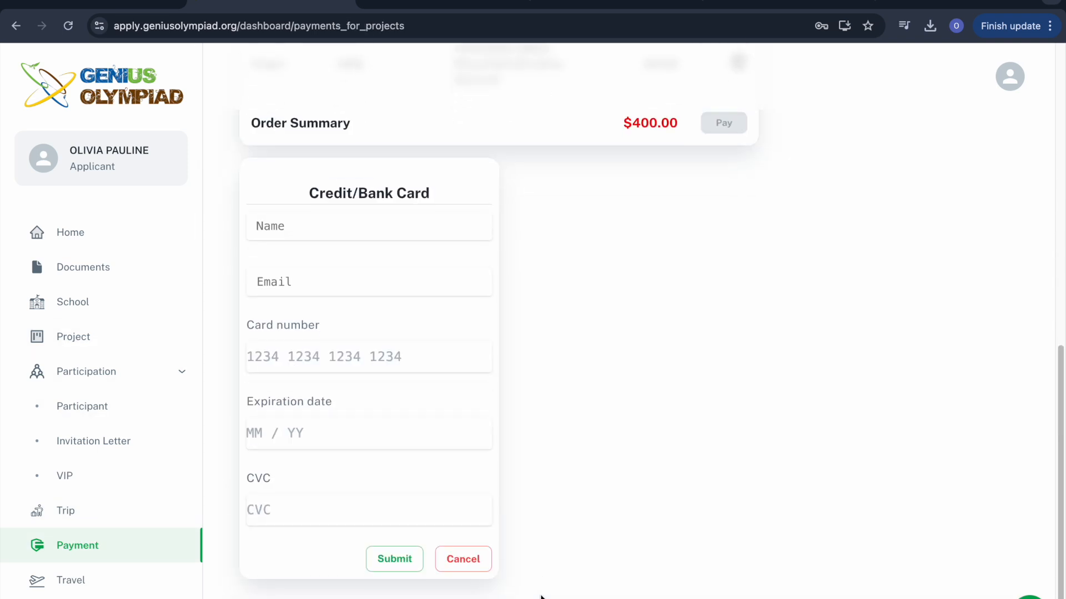
left_click(394, 559)
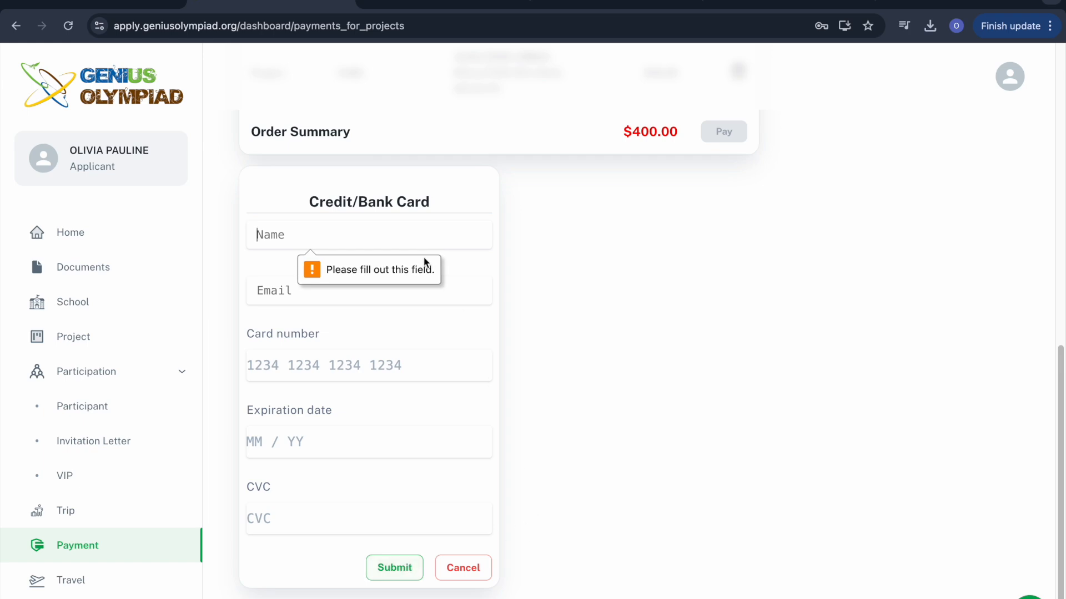